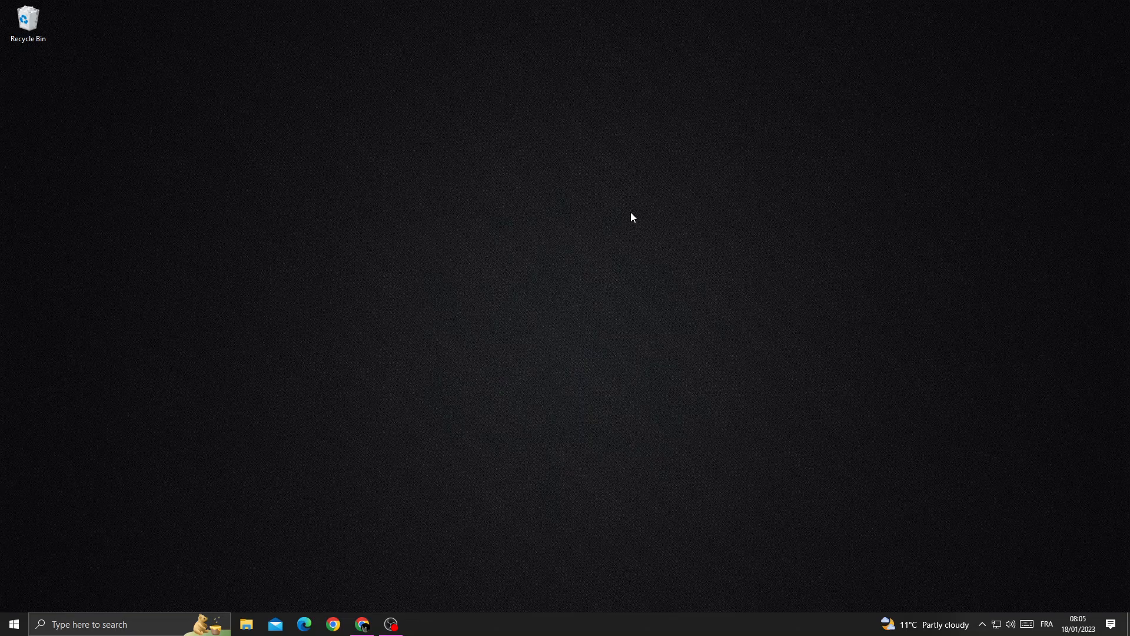
{"action": "mouse_move", "coordinate": [274, 462]}
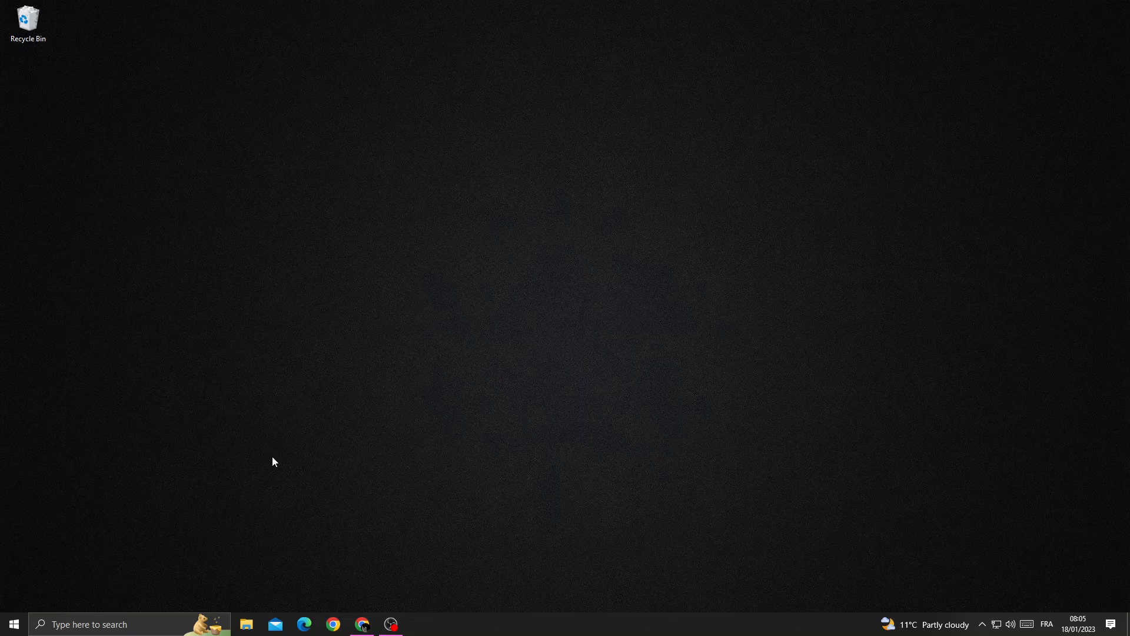
- Reach the Privacy section of Windows Settings from the Start menu
{"action": "left_click", "coordinate": [12, 624]}
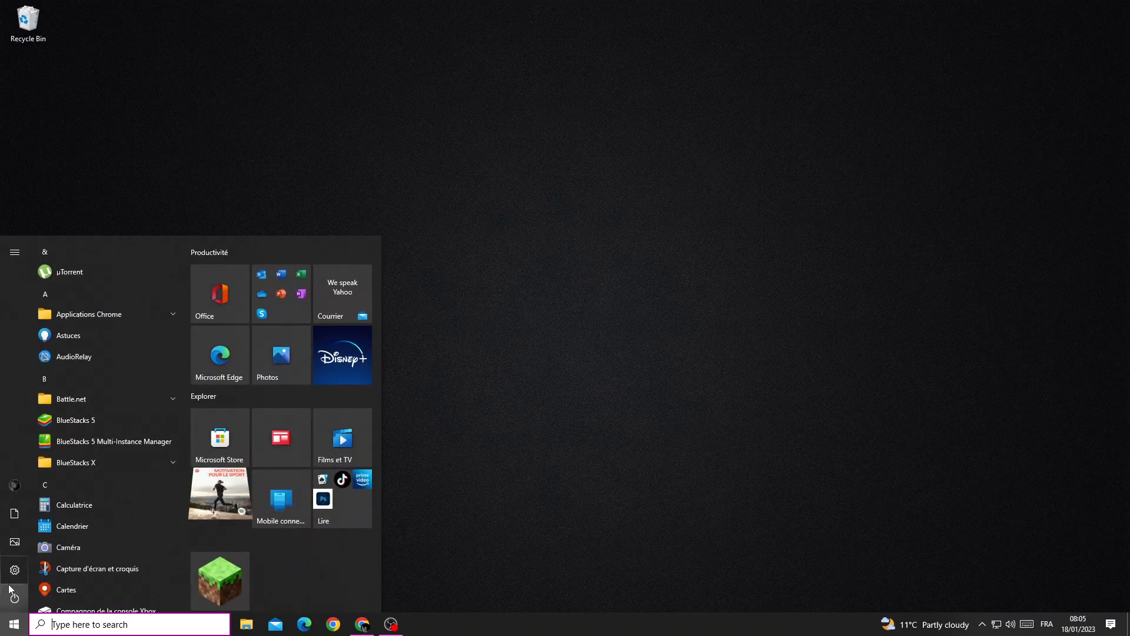
{"action": "left_click", "coordinate": [13, 570]}
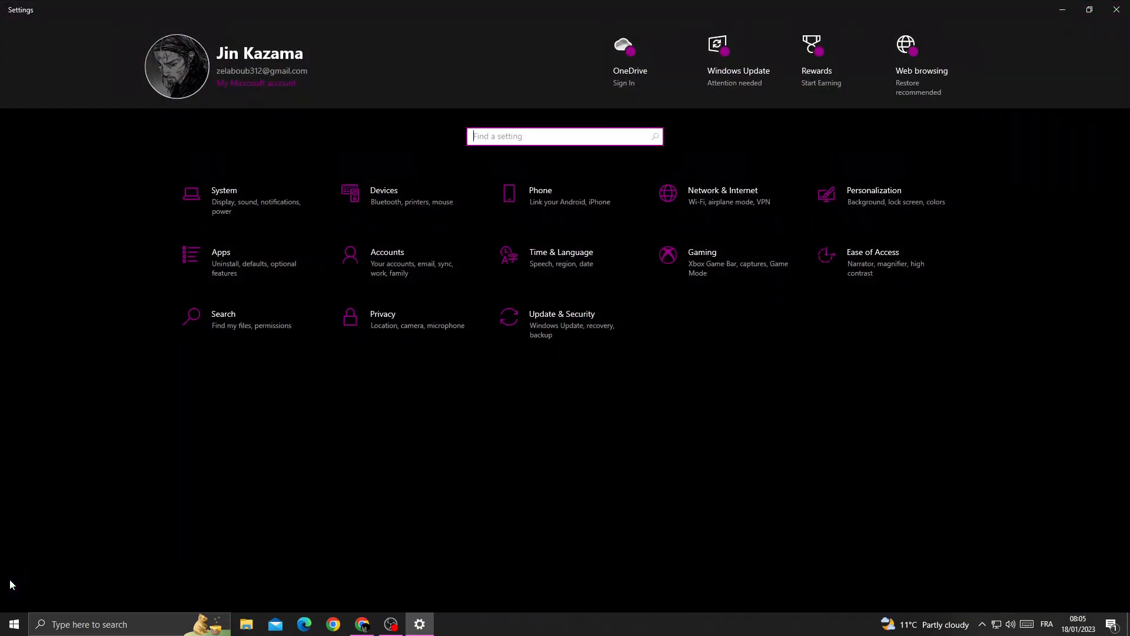
{"action": "mouse_move", "coordinate": [382, 333]}
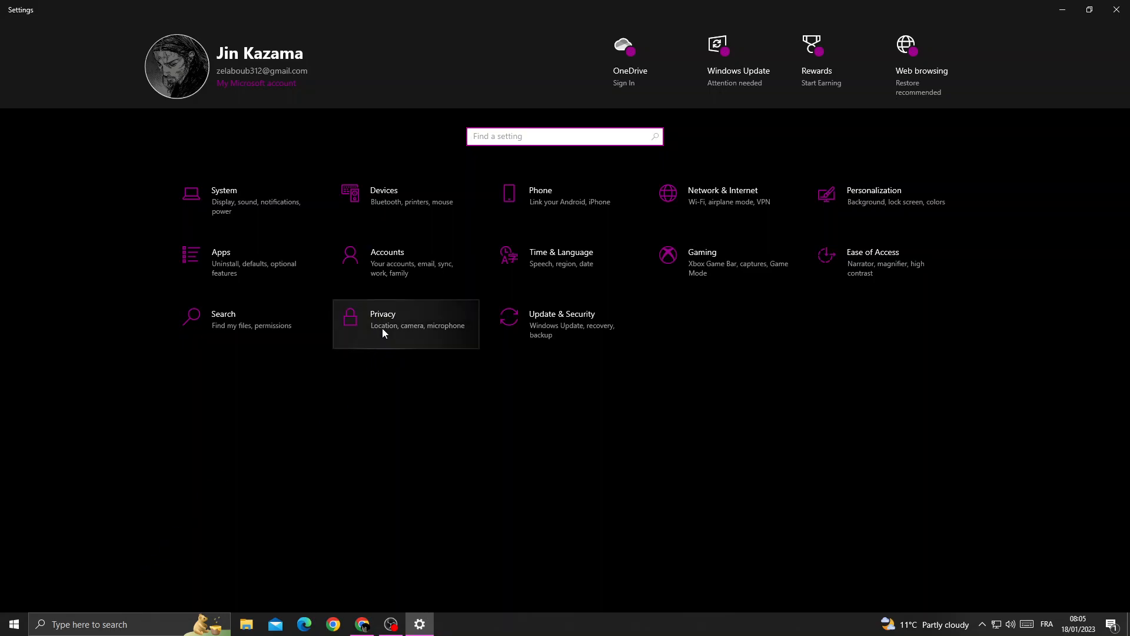
{"action": "left_click", "coordinate": [382, 319]}
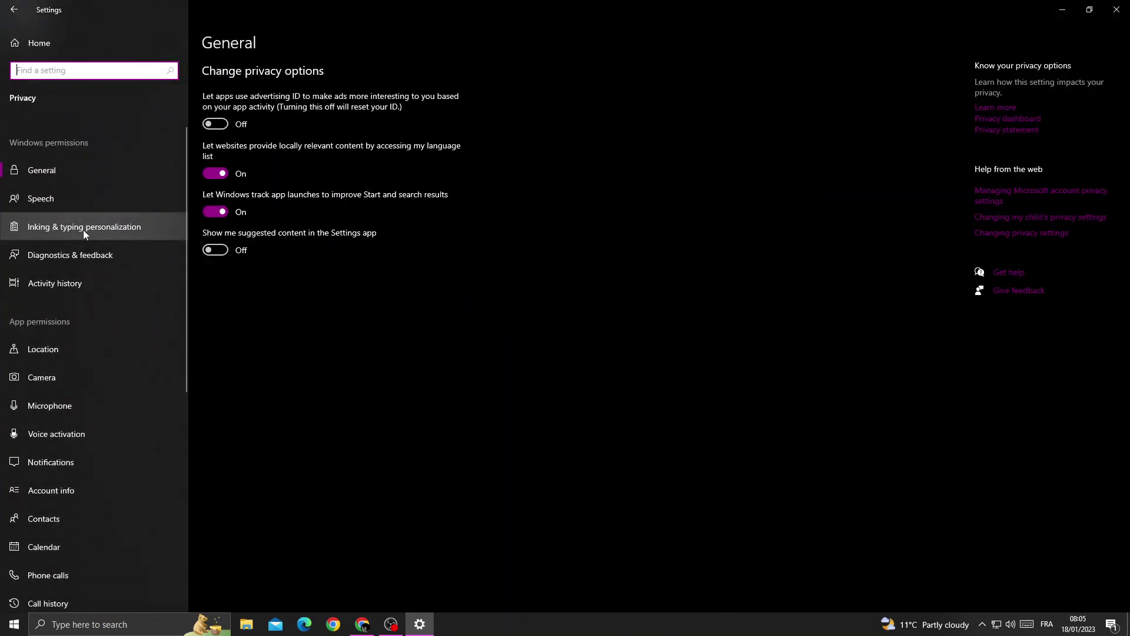
{"action": "scroll", "scroll_direction": "down", "scroll_amount": 3}
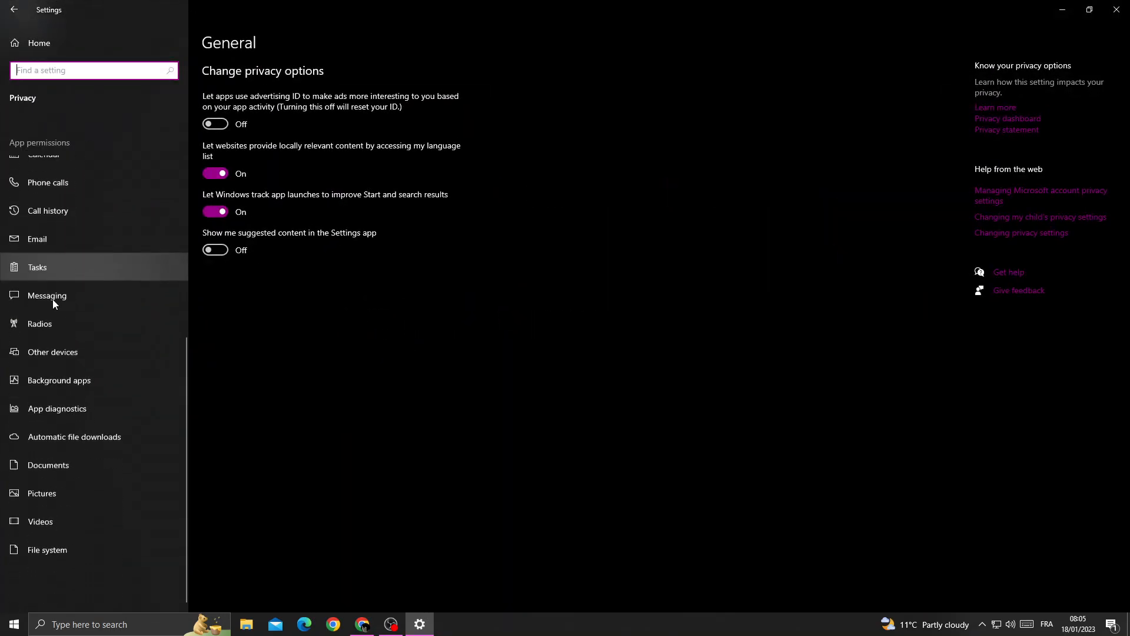
- Turn 'Let apps run in the background' off on the Background apps page, disabling every app
{"action": "left_click", "coordinate": [59, 380]}
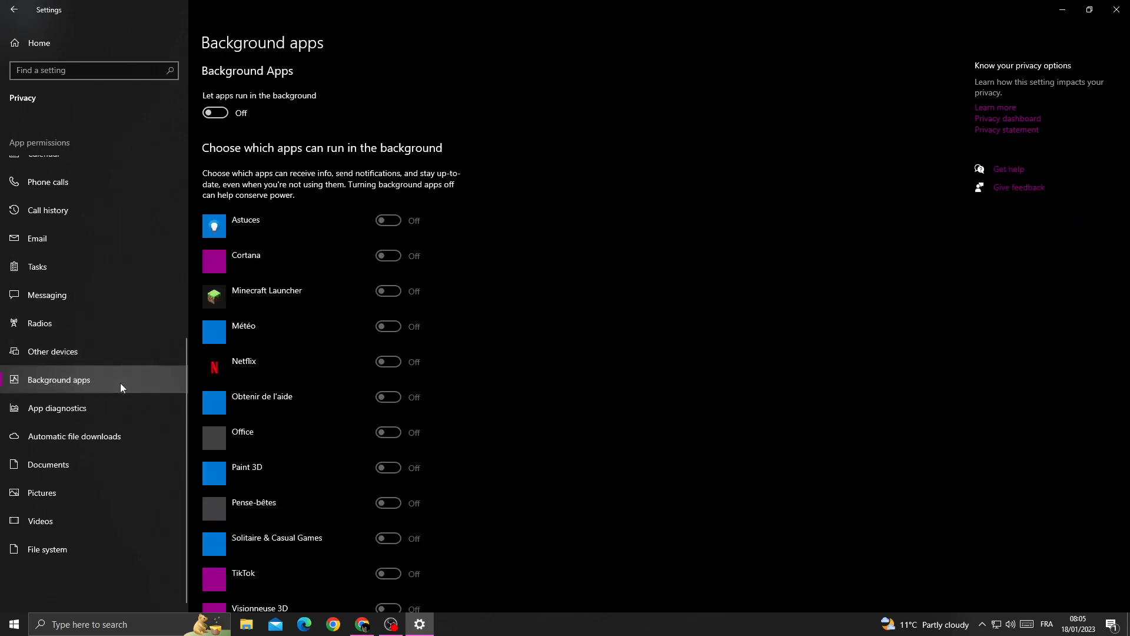
{"action": "left_click", "coordinate": [214, 113]}
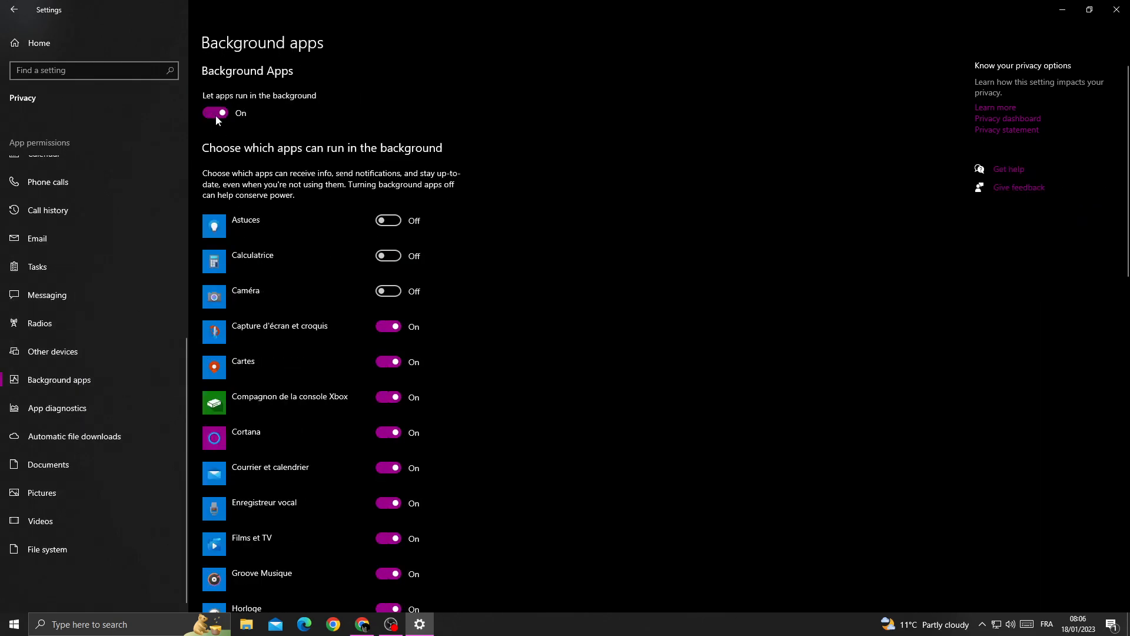
{"action": "scroll", "scroll_direction": "down", "scroll_amount": 3}
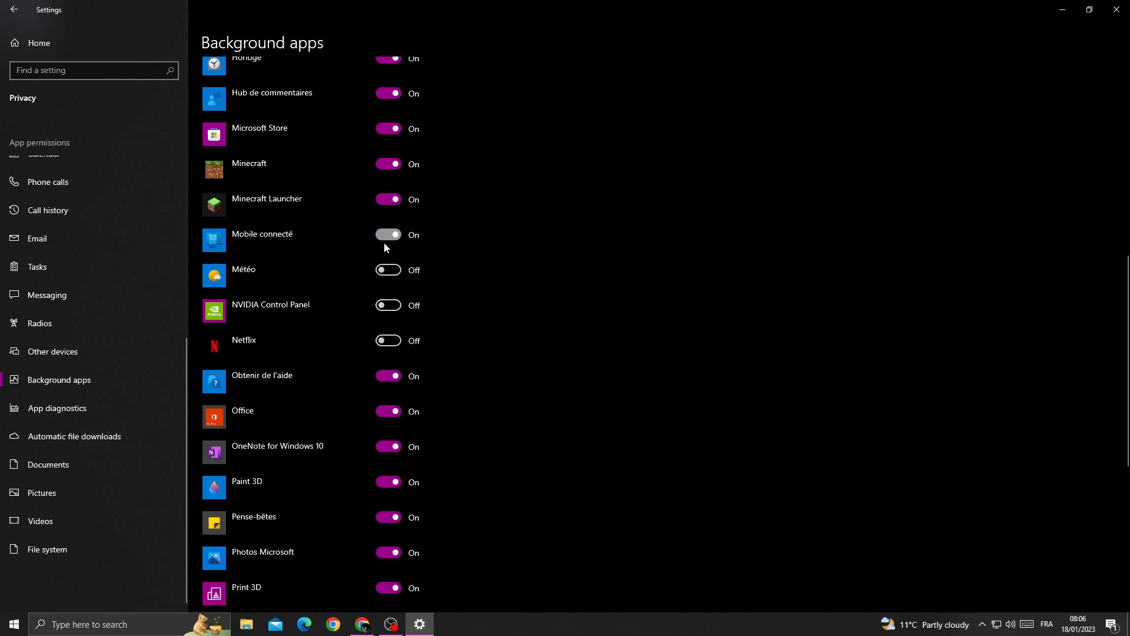
{"action": "scroll", "scroll_direction": "up", "scroll_amount": 3}
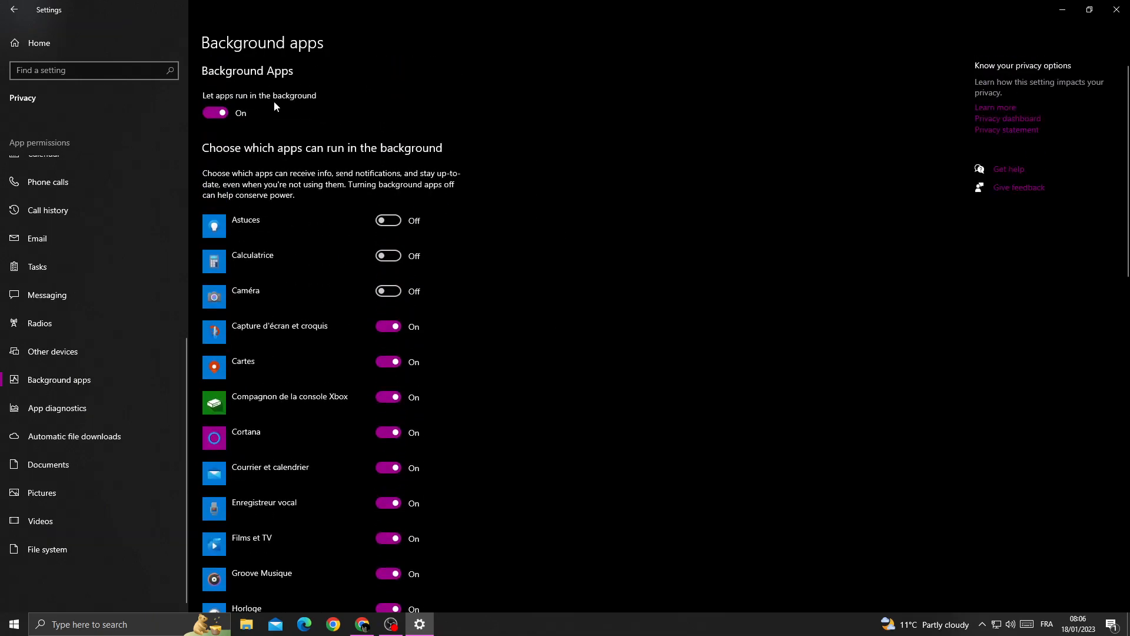
{"action": "left_click", "coordinate": [215, 113]}
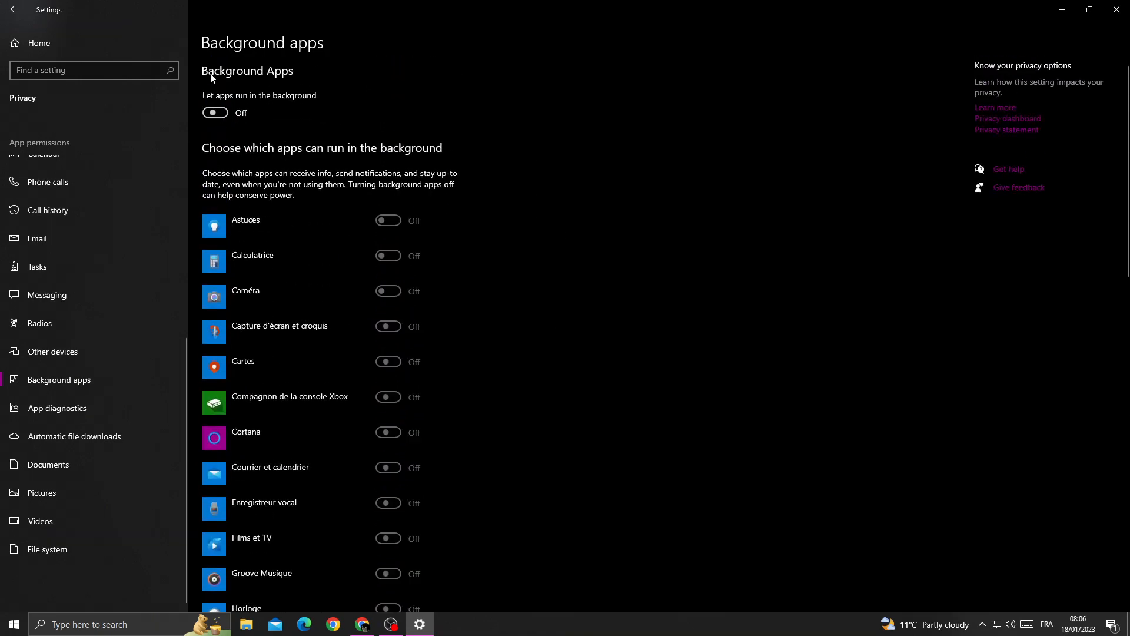
{"action": "mouse_move", "coordinate": [649, 99]}
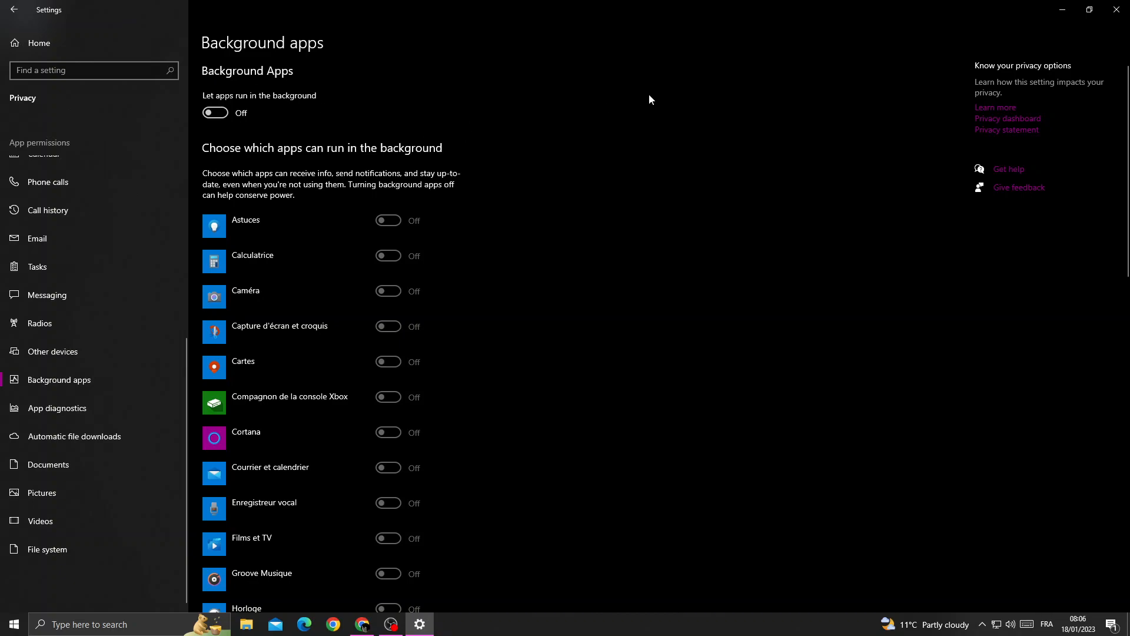
{"action": "mouse_move", "coordinate": [1120, 9]}
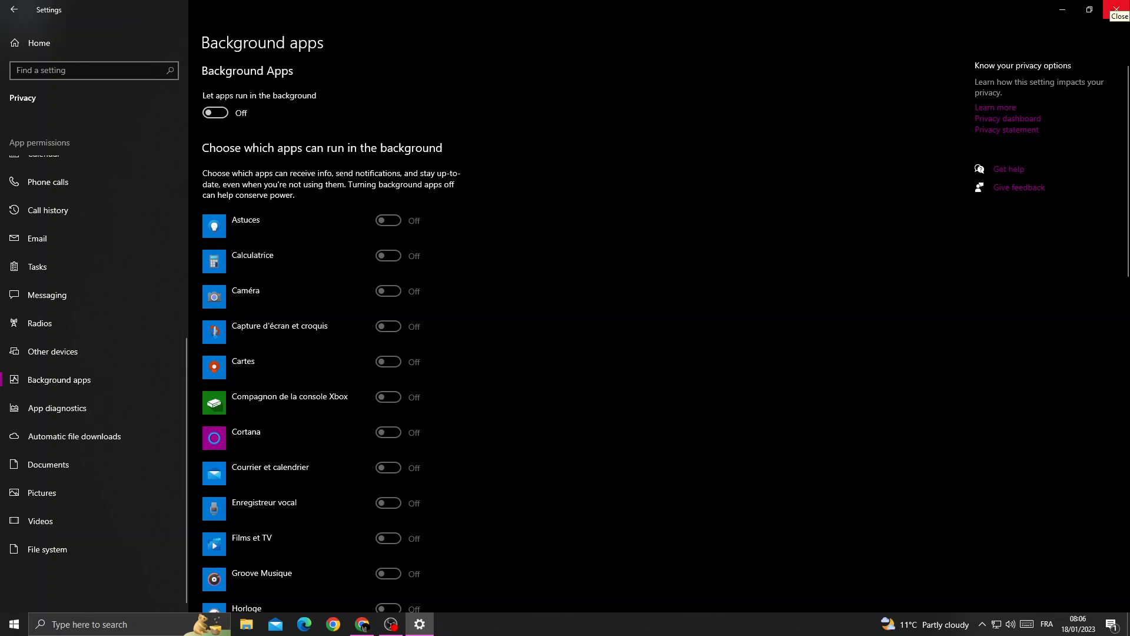
- Close Settings and browse File Explorer to Local Disk (D:) via This PC
{"action": "left_click", "coordinate": [1120, 13]}
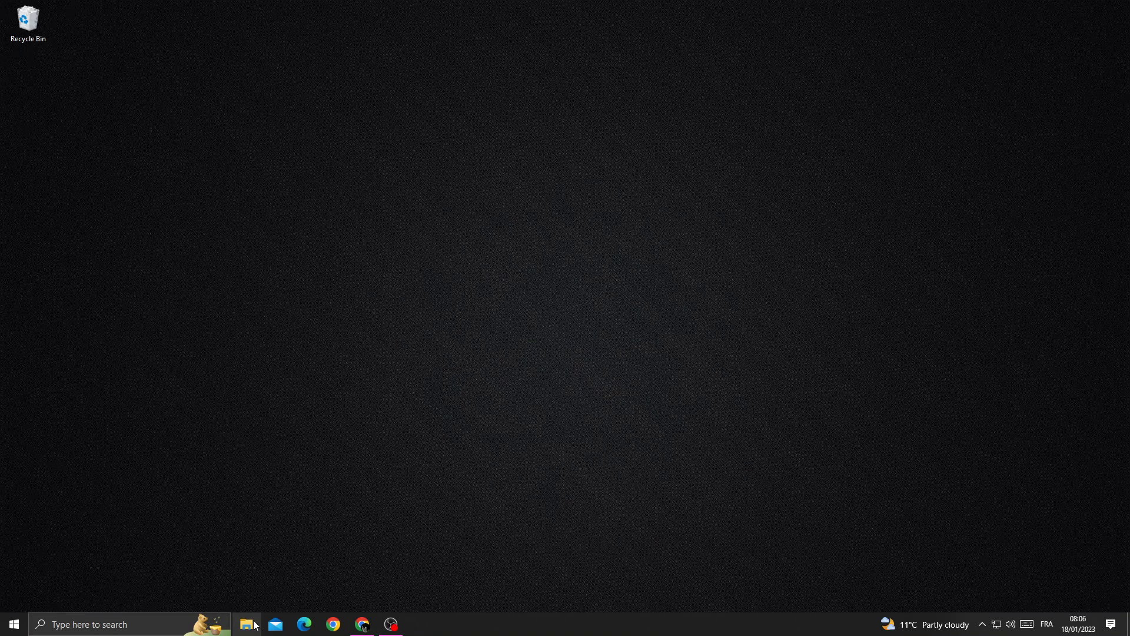
{"action": "left_click", "coordinate": [246, 625]}
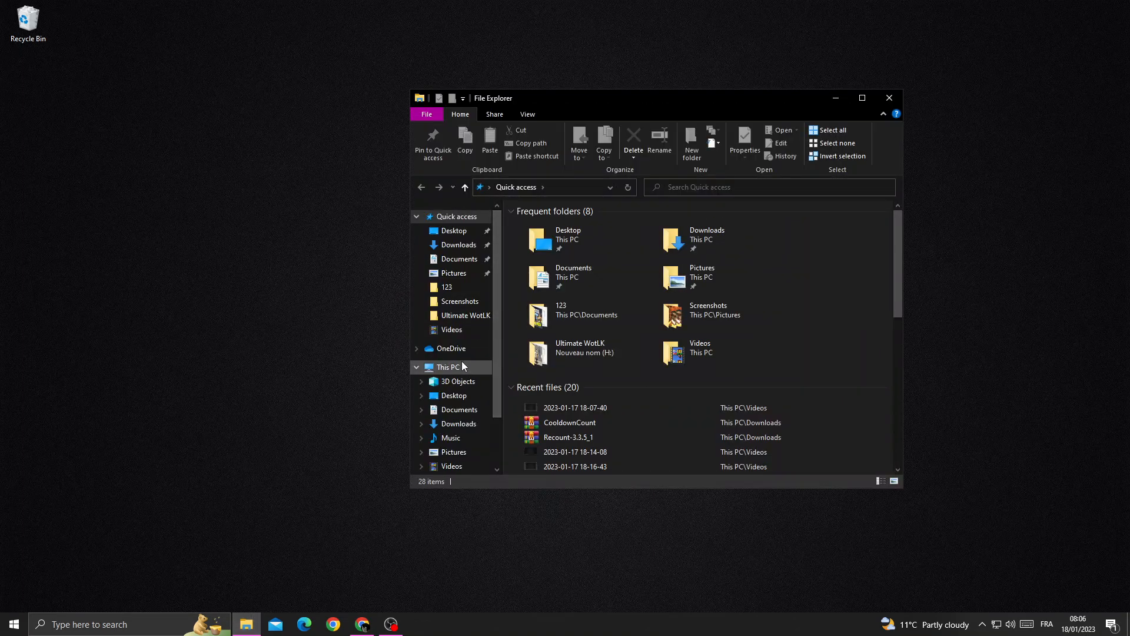
{"action": "left_click", "coordinate": [447, 367]}
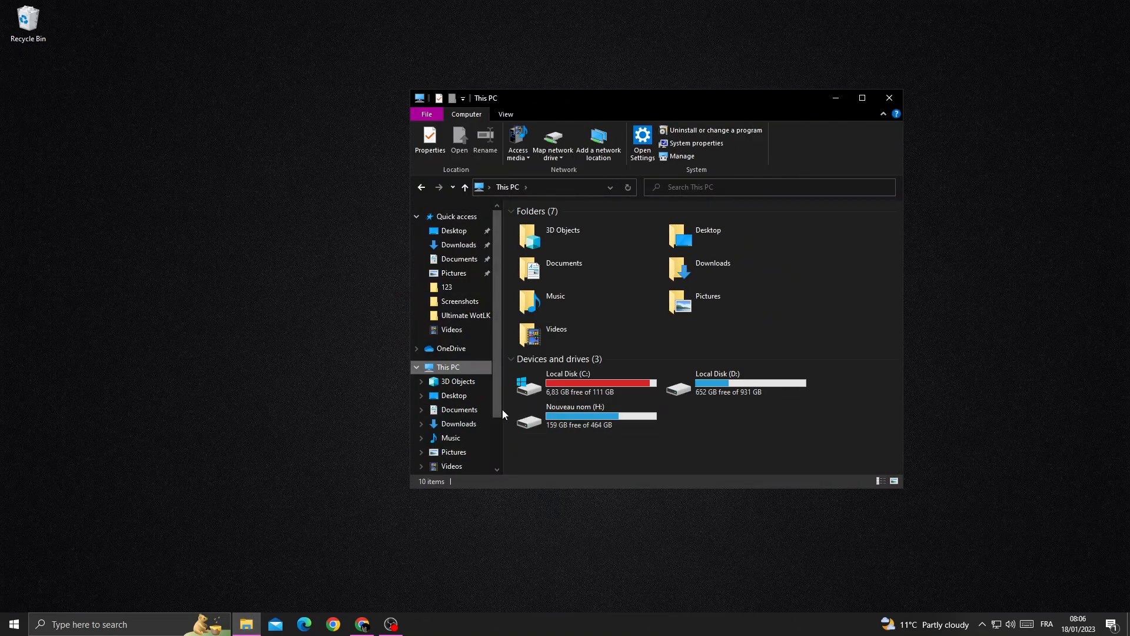
{"action": "double_click", "coordinate": [717, 373]}
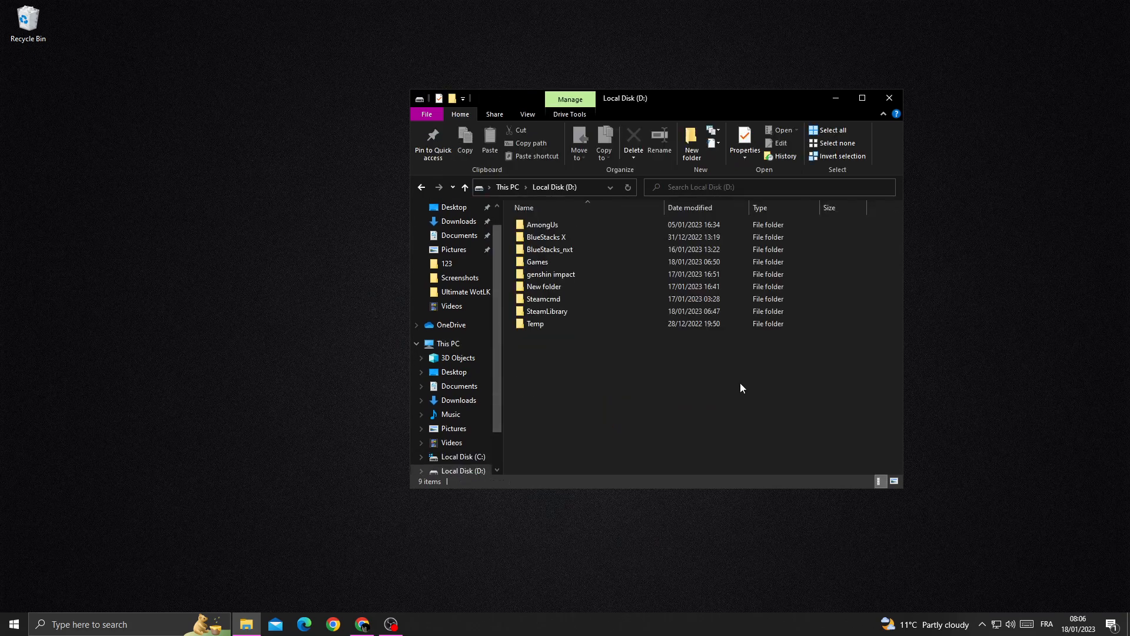
- Delete the existing genshin impact folder from Local Disk (D:)
{"action": "left_click", "coordinate": [550, 274]}
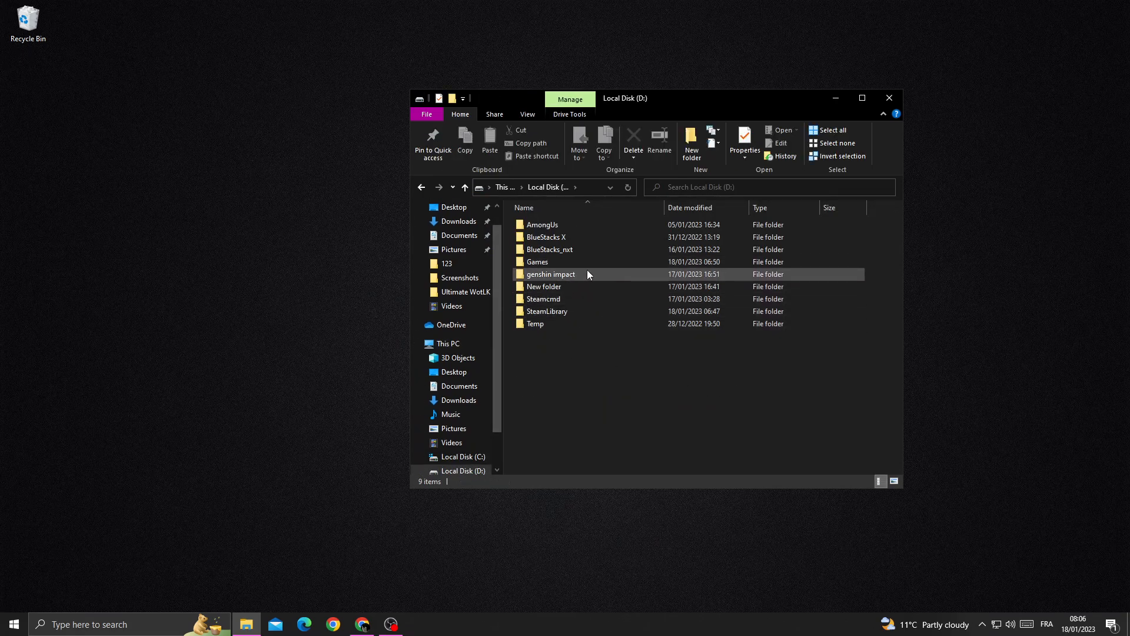
{"action": "left_click", "coordinate": [633, 137]}
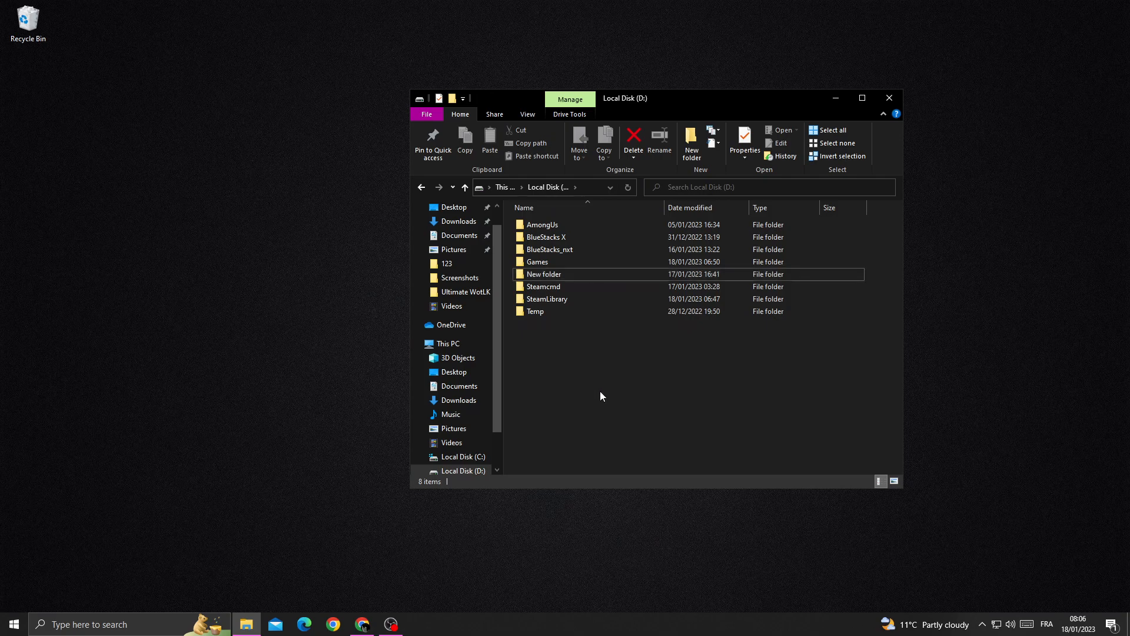
- Create a new folder named 'genshin impact' on Local Disk (D:)
{"action": "right_click", "coordinate": [602, 397]}
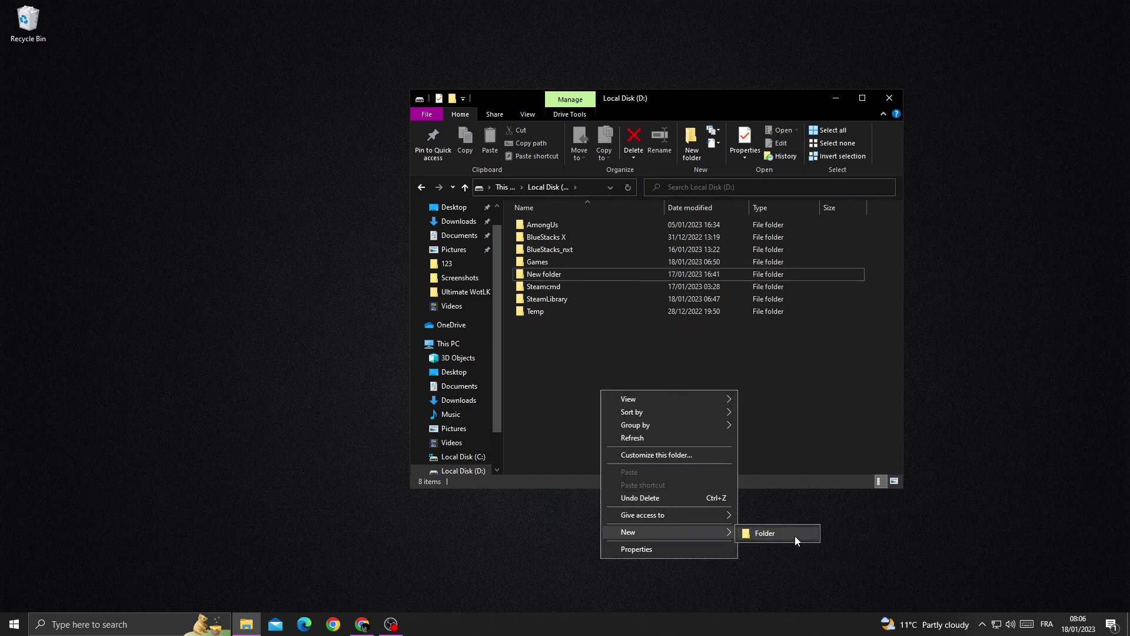
{"action": "left_click", "coordinate": [765, 532]}
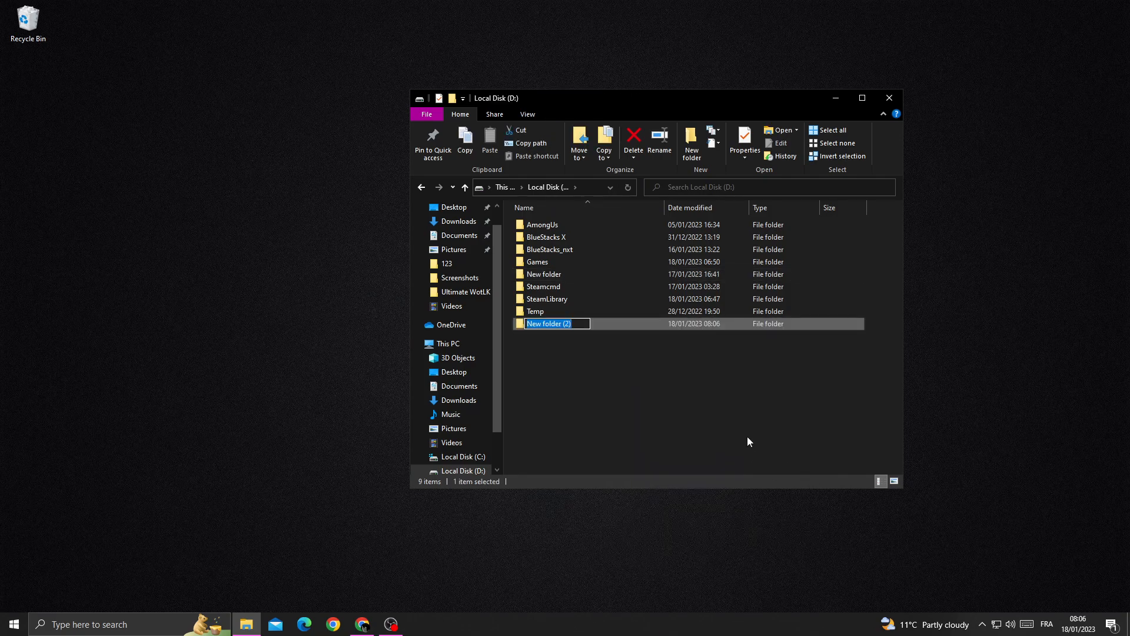
{"action": "type", "text": "genshin impact"}
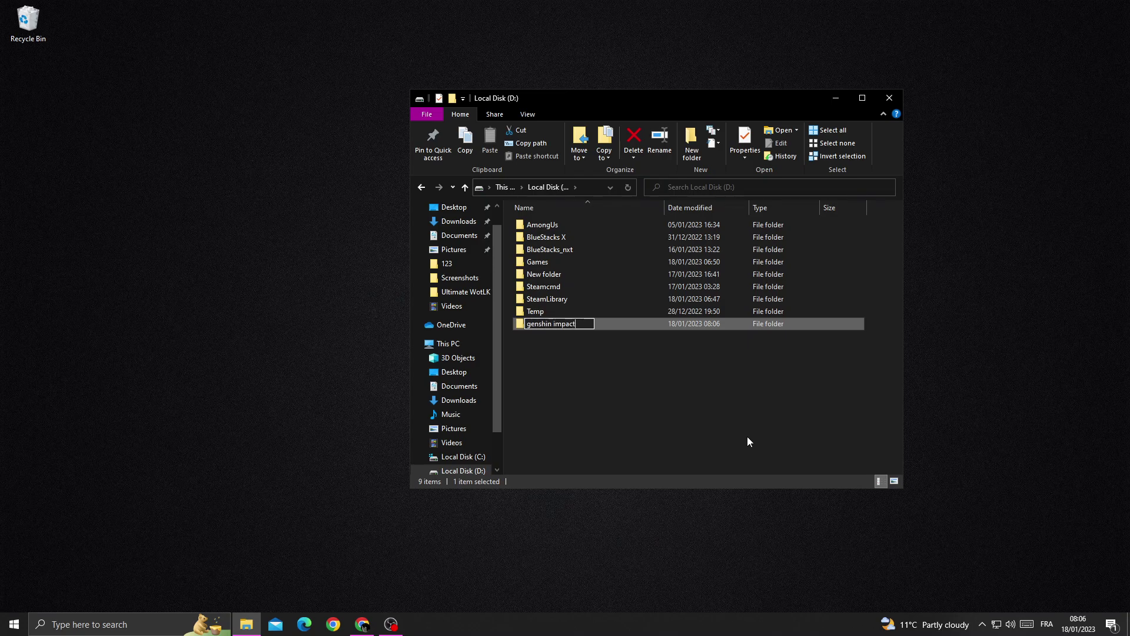
{"action": "key", "text": "Return"}
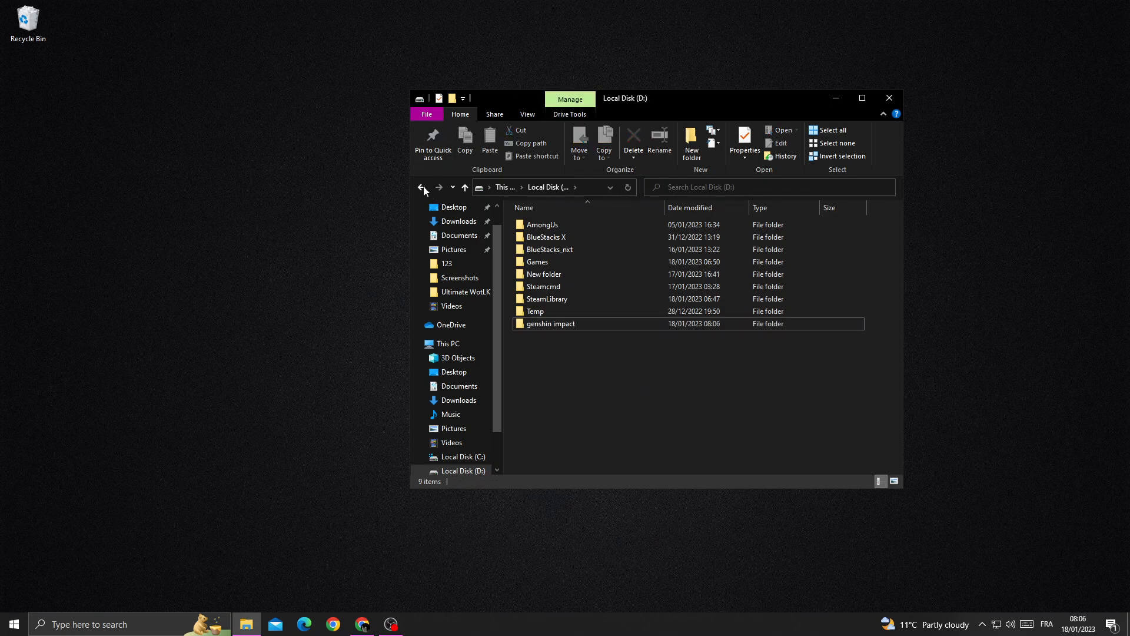
- Revisit Local Disk (D:) from This PC to confirm the folder, then close File Explorer
{"action": "left_click", "coordinate": [422, 188]}
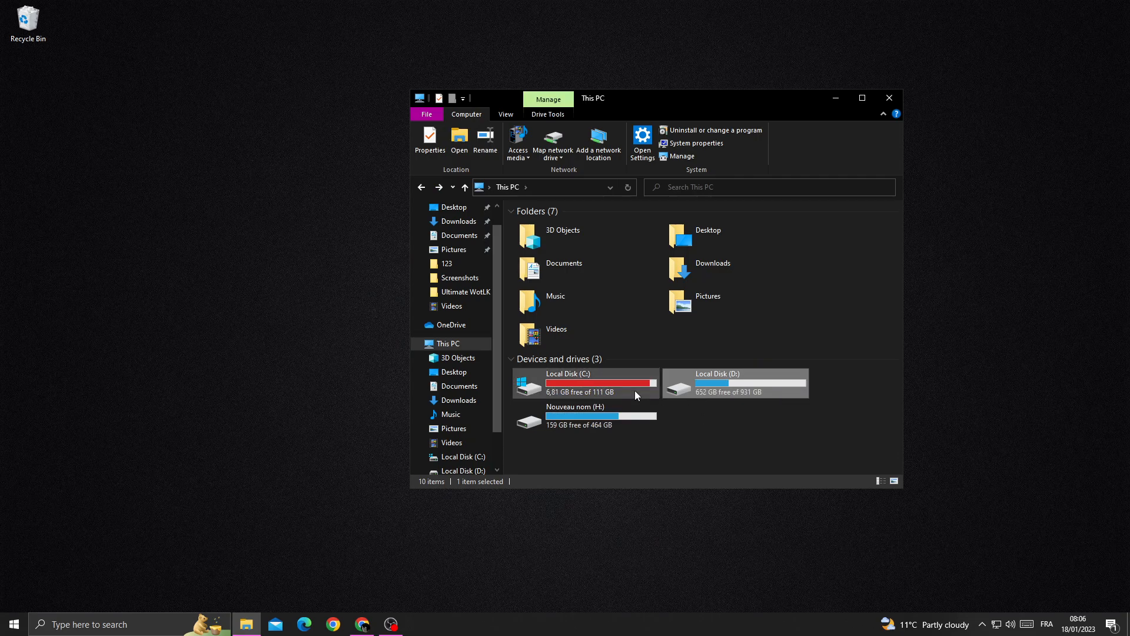
{"action": "double_click", "coordinate": [735, 381]}
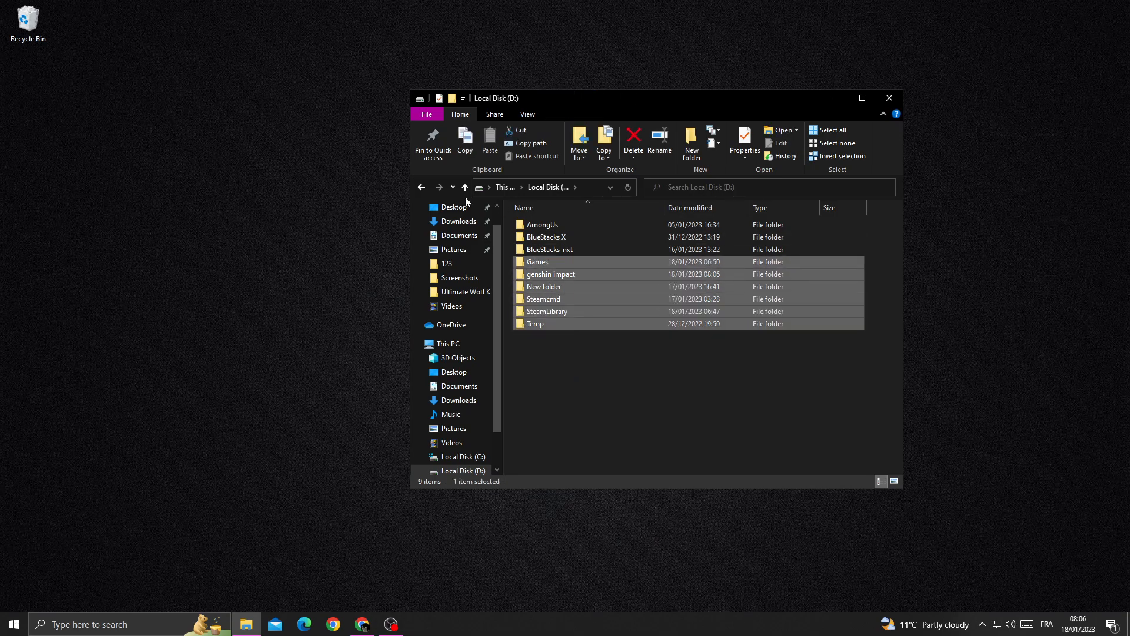
{"action": "left_click", "coordinate": [447, 343]}
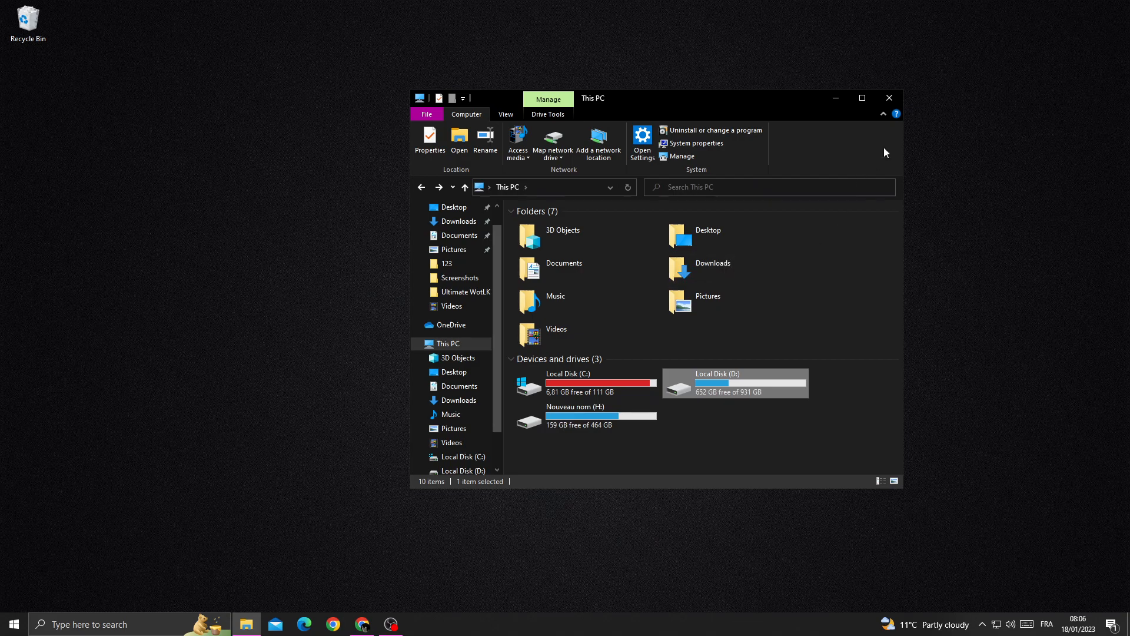
{"action": "left_click", "coordinate": [890, 98]}
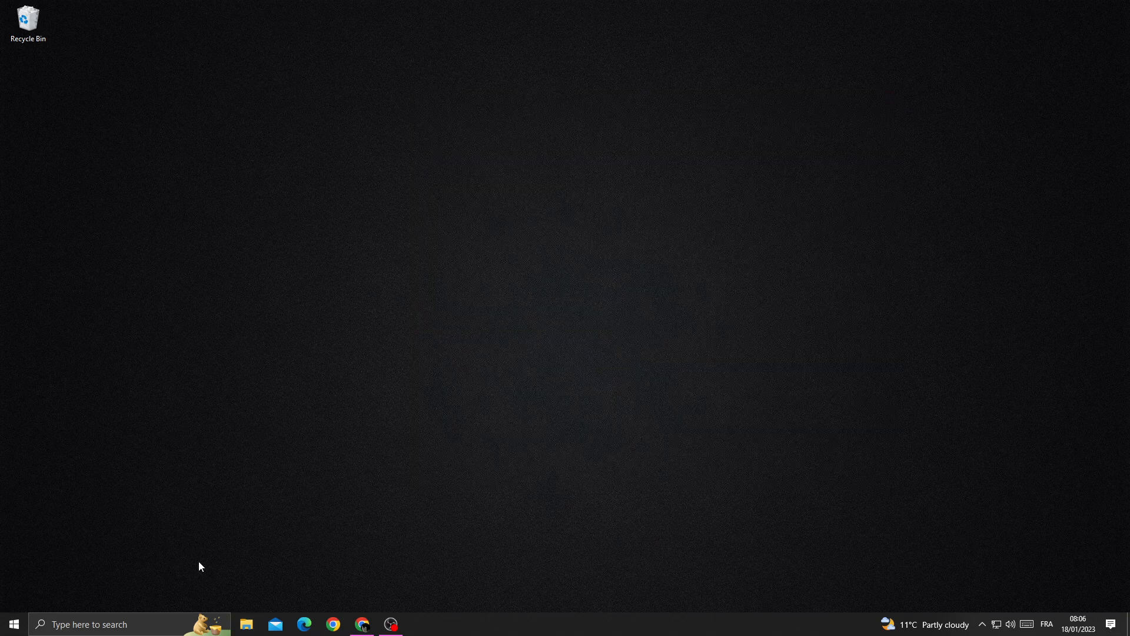